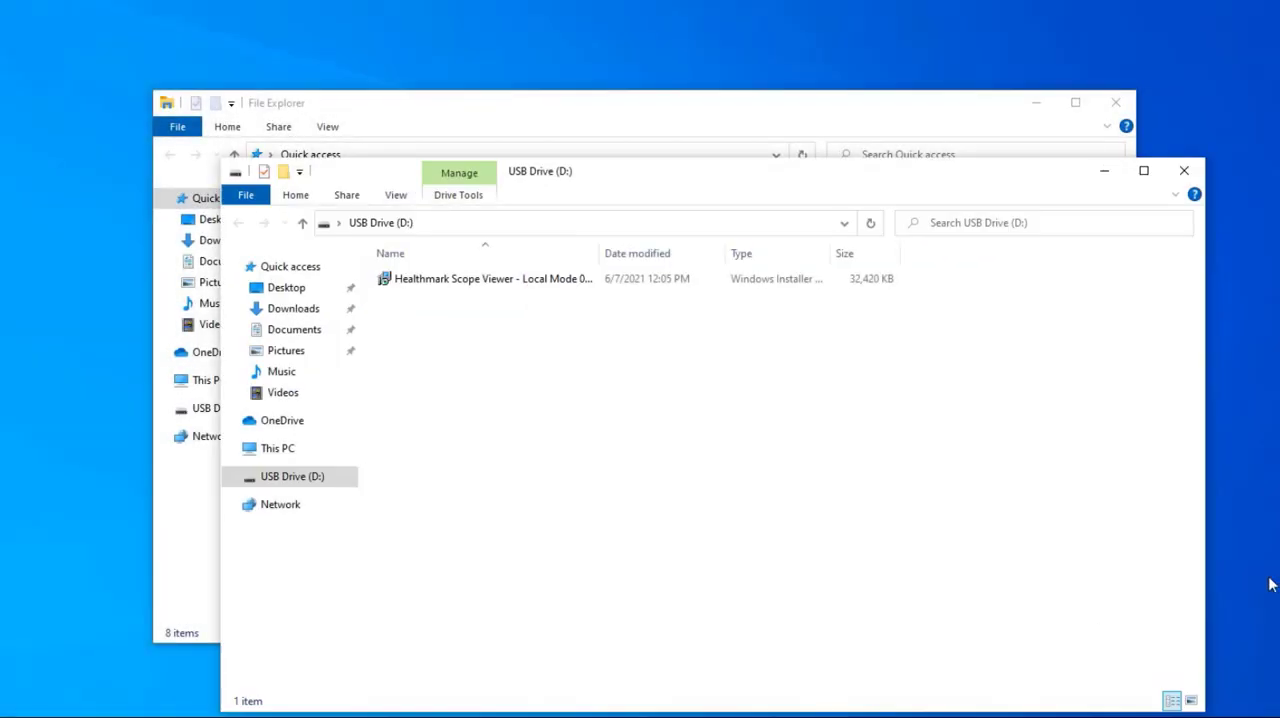
# - Run the Healthmark Scope Viewer installer from the USB Drive (D:)
pyautogui.click(490, 278)
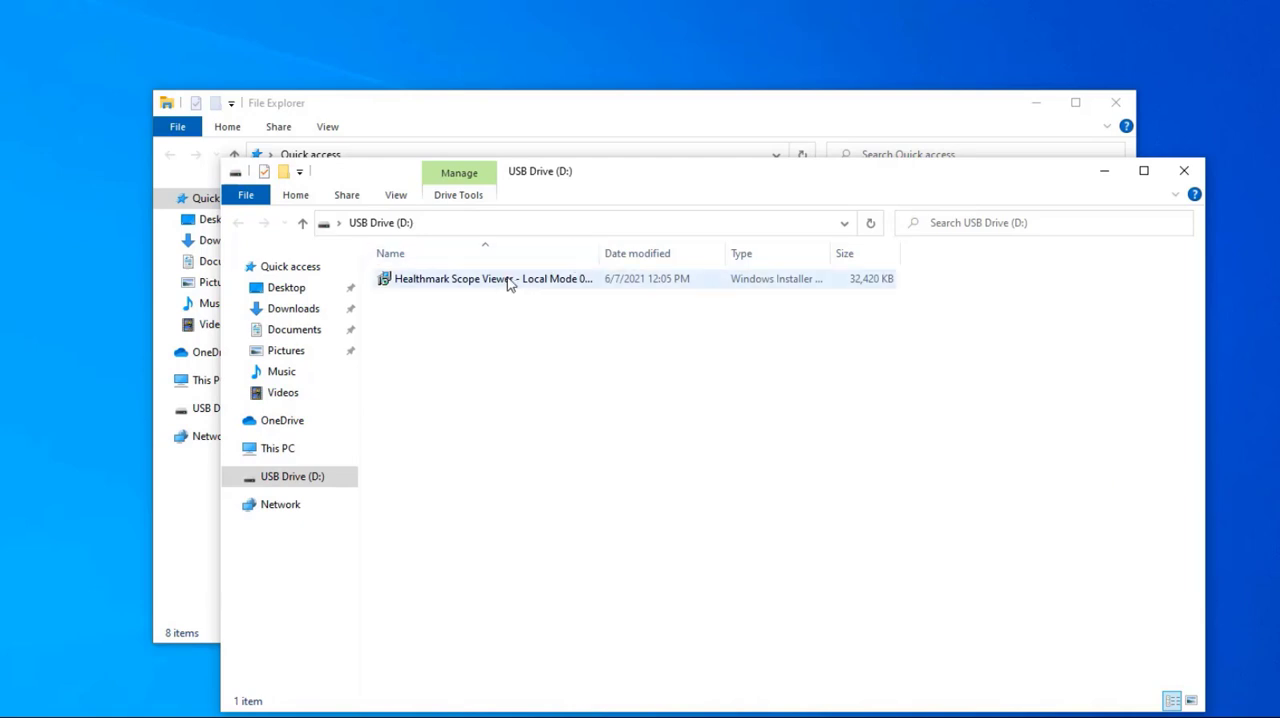
pyautogui.doubleClick(490, 278)
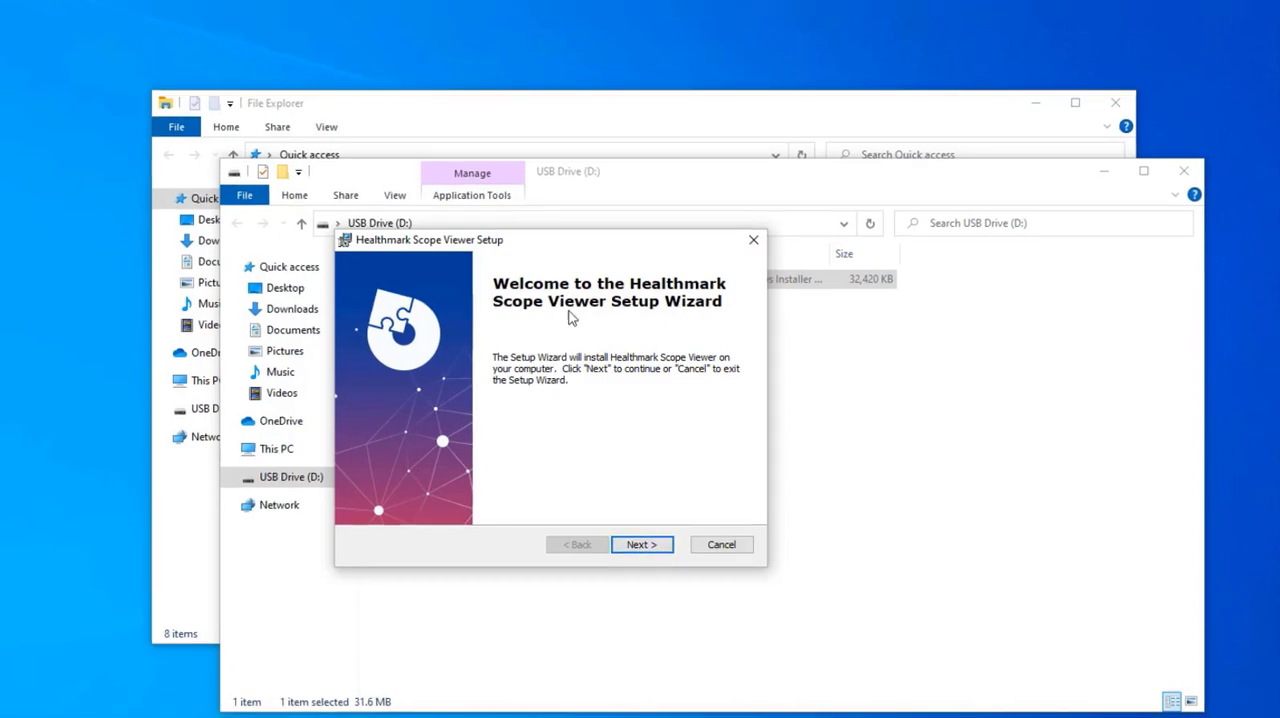
# - Step through the setup wizard, install Healthmark Scope Viewer, and finish setup
pyautogui.click(641, 544)
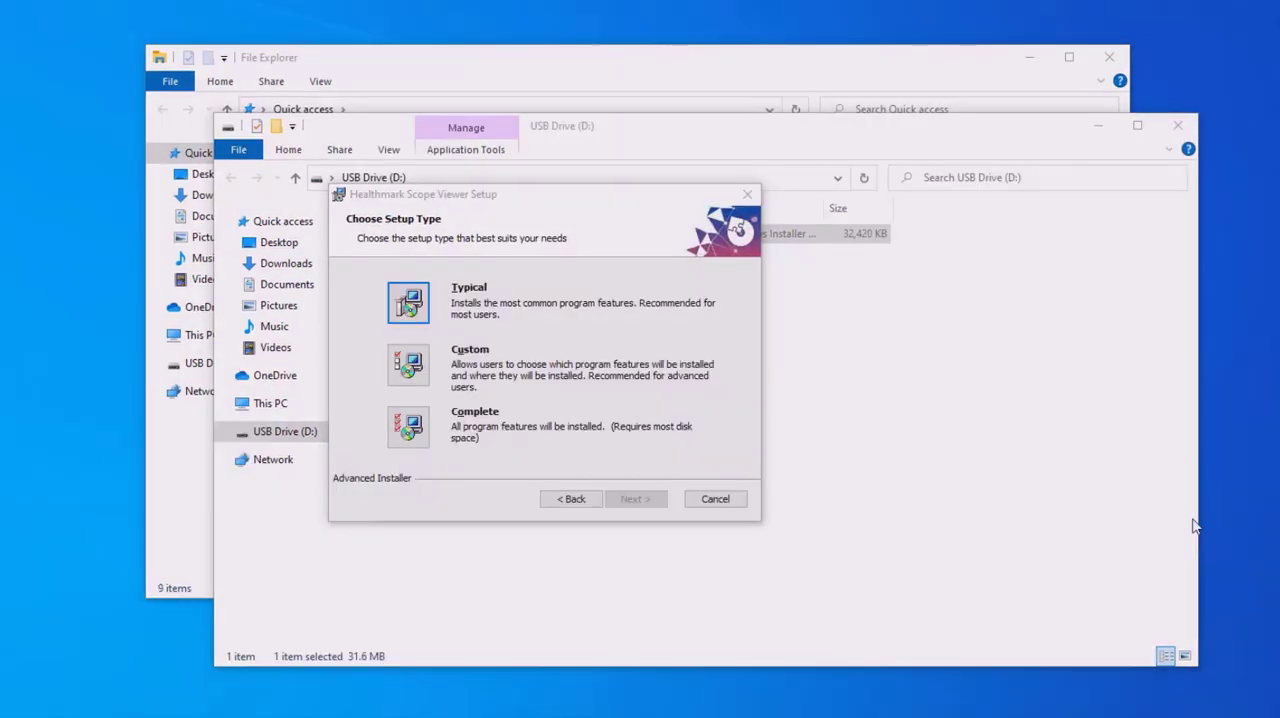
pyautogui.moveTo(1176, 515)
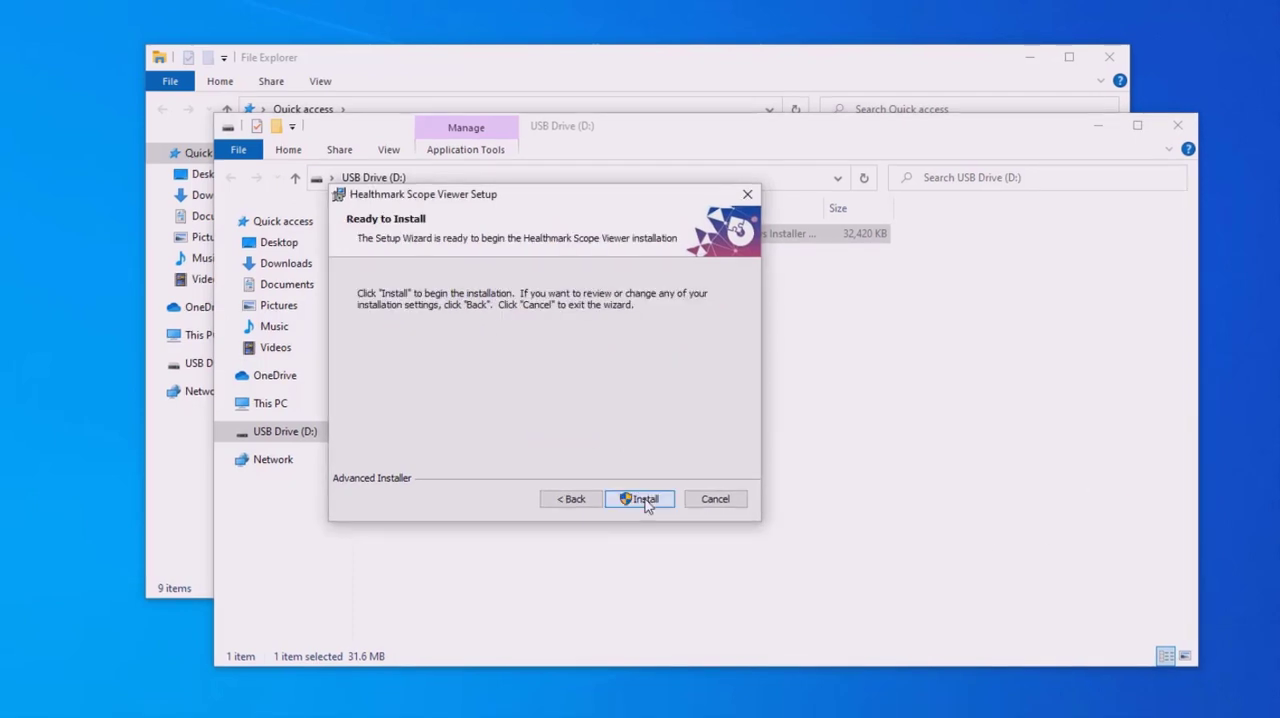
pyautogui.click(639, 498)
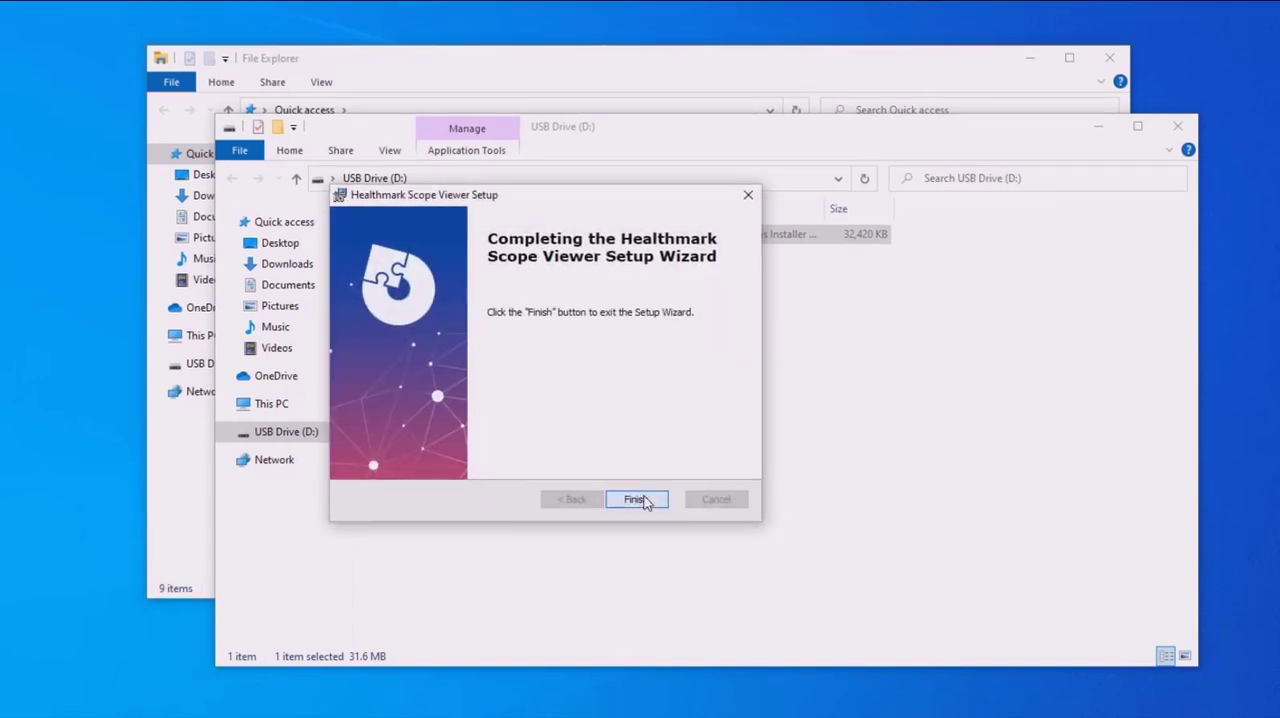
pyautogui.click(637, 499)
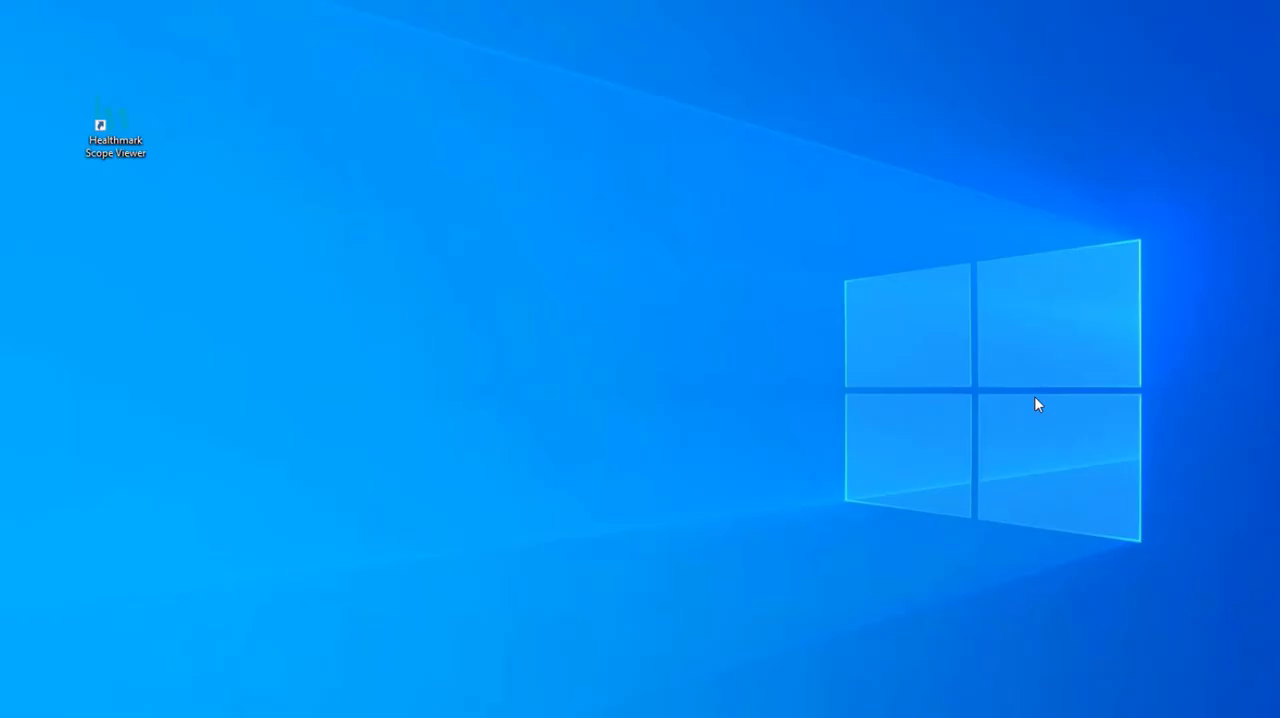
pyautogui.moveTo(392, 209)
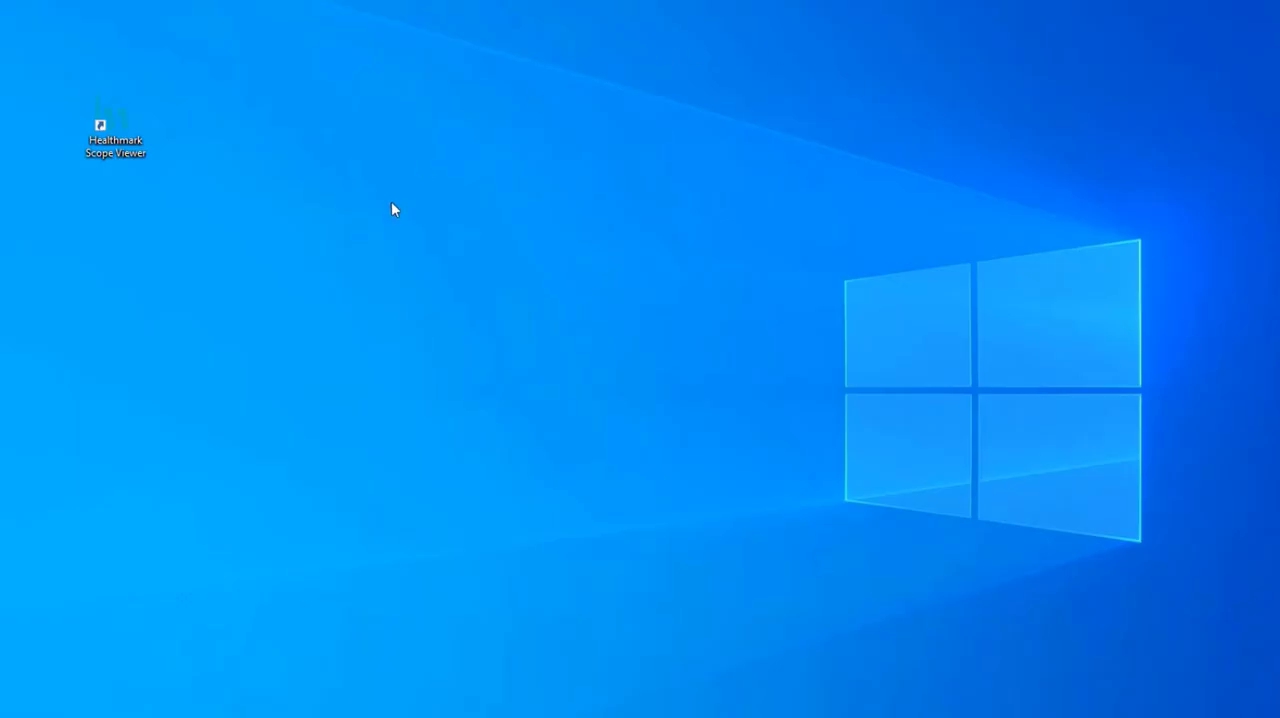
# - Launch Healthmark Scope Viewer v6.0.0 from its desktop shortcut
pyautogui.click(115, 125)
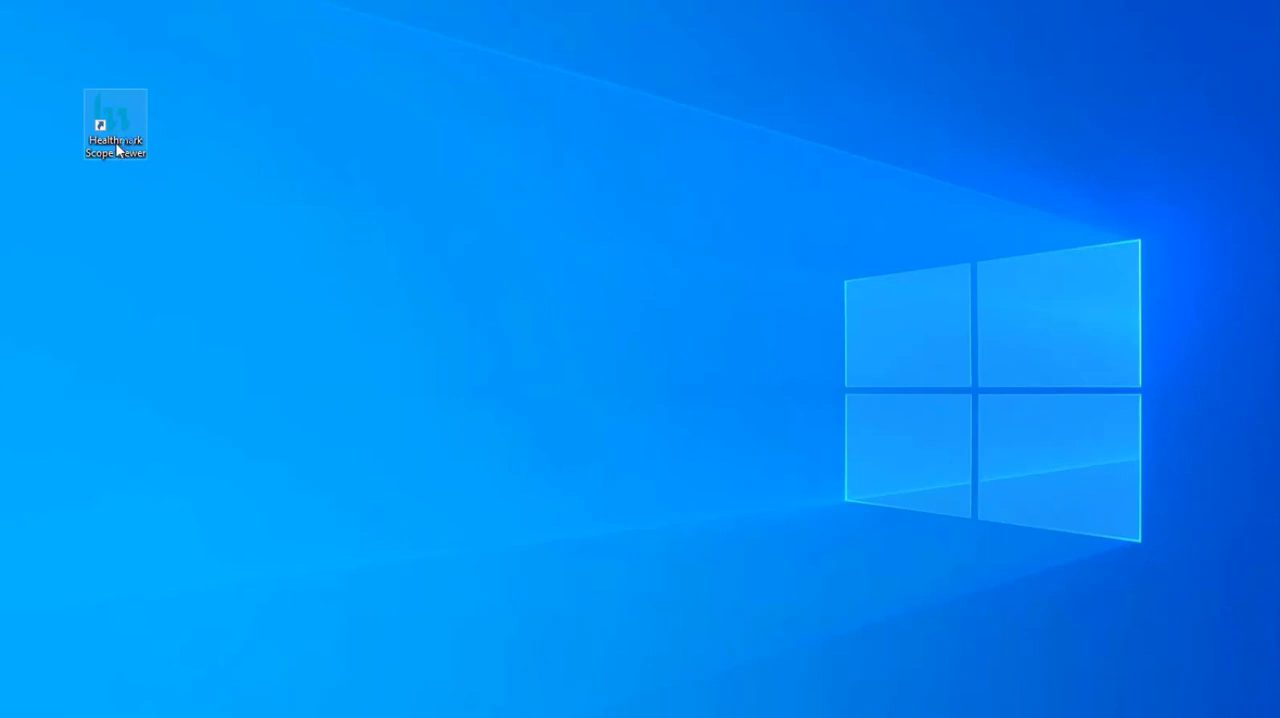
pyautogui.doubleClick(115, 118)
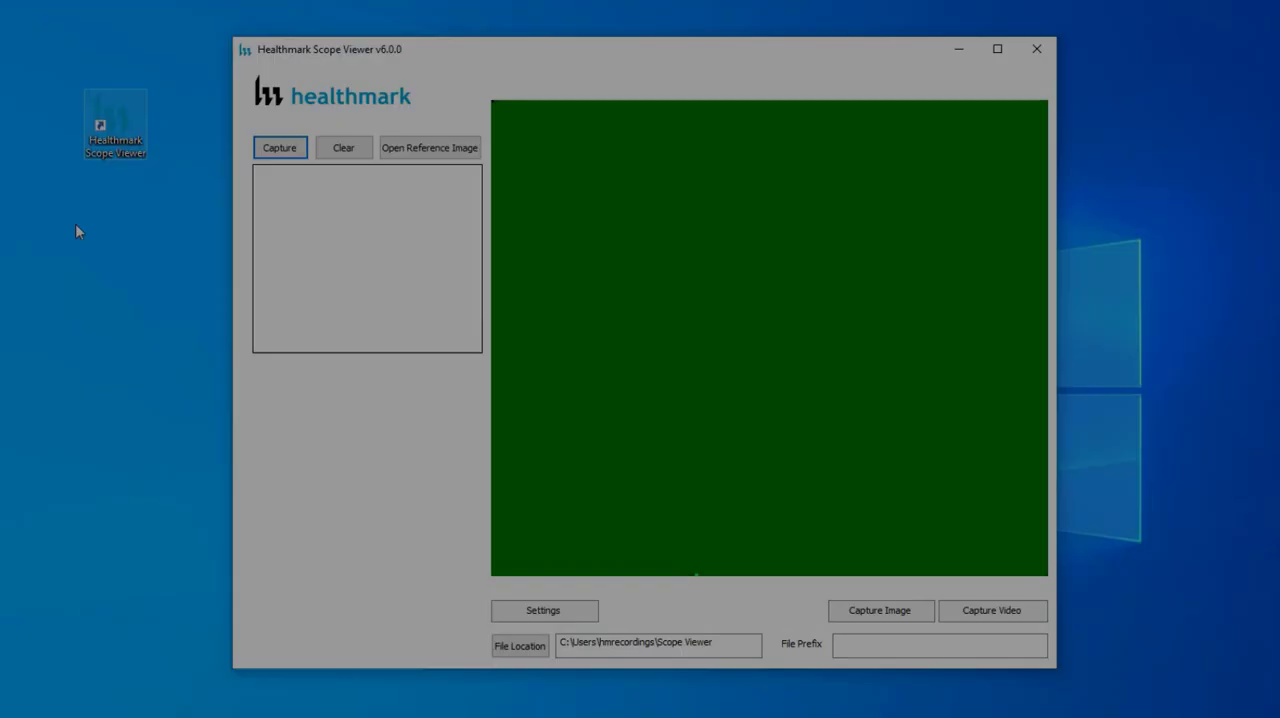
# - Set the USB Video Device at 400x400 (200x200) with AVI output and apply
pyautogui.click(543, 610)
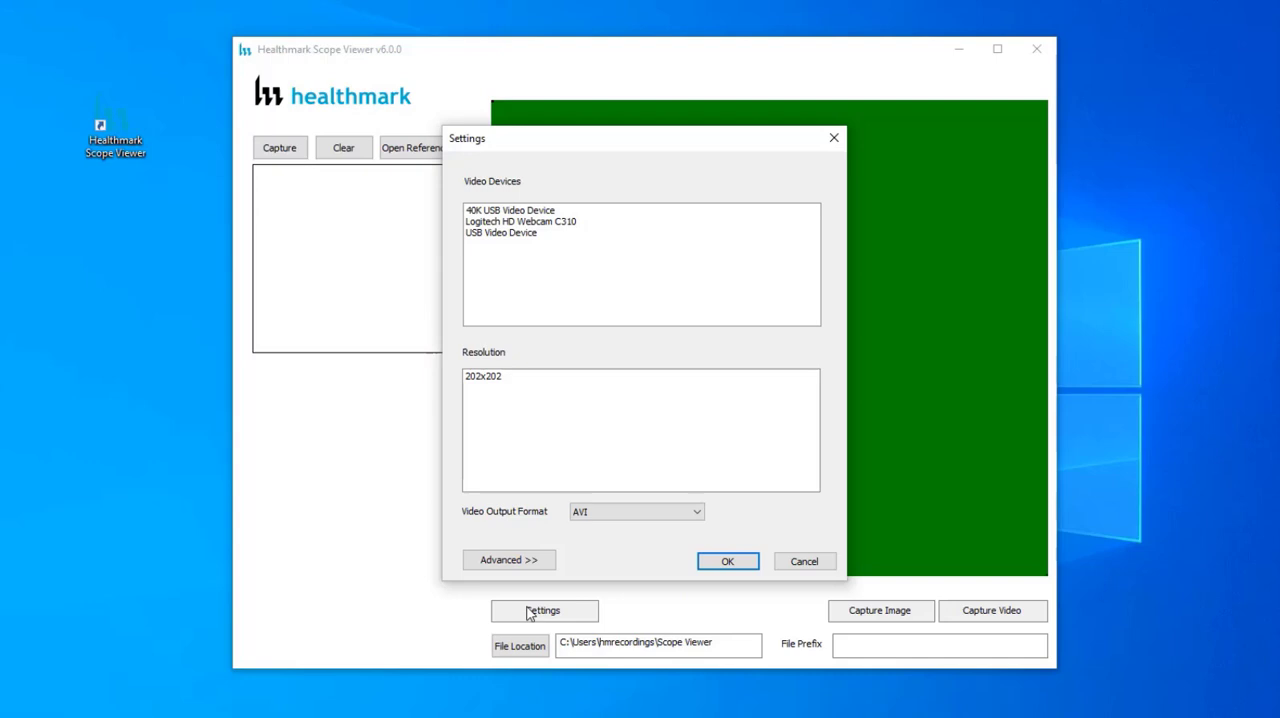
pyautogui.moveTo(506, 238)
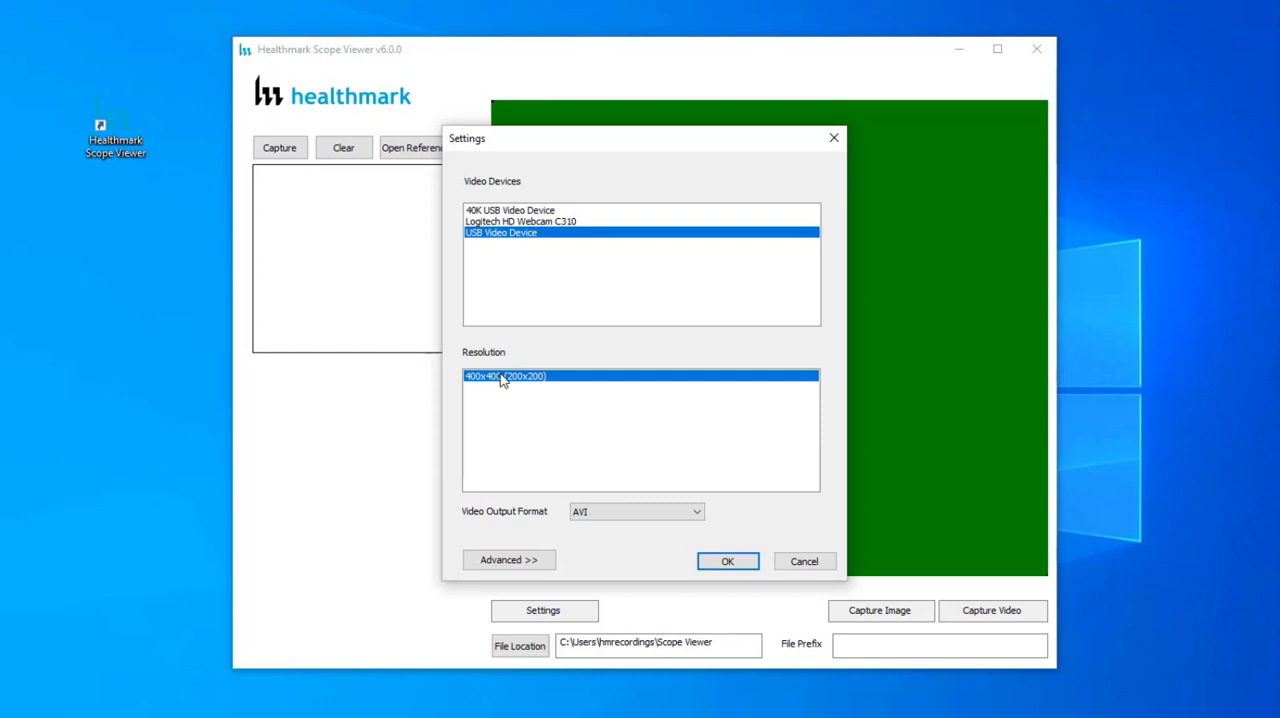
pyautogui.moveTo(617, 528)
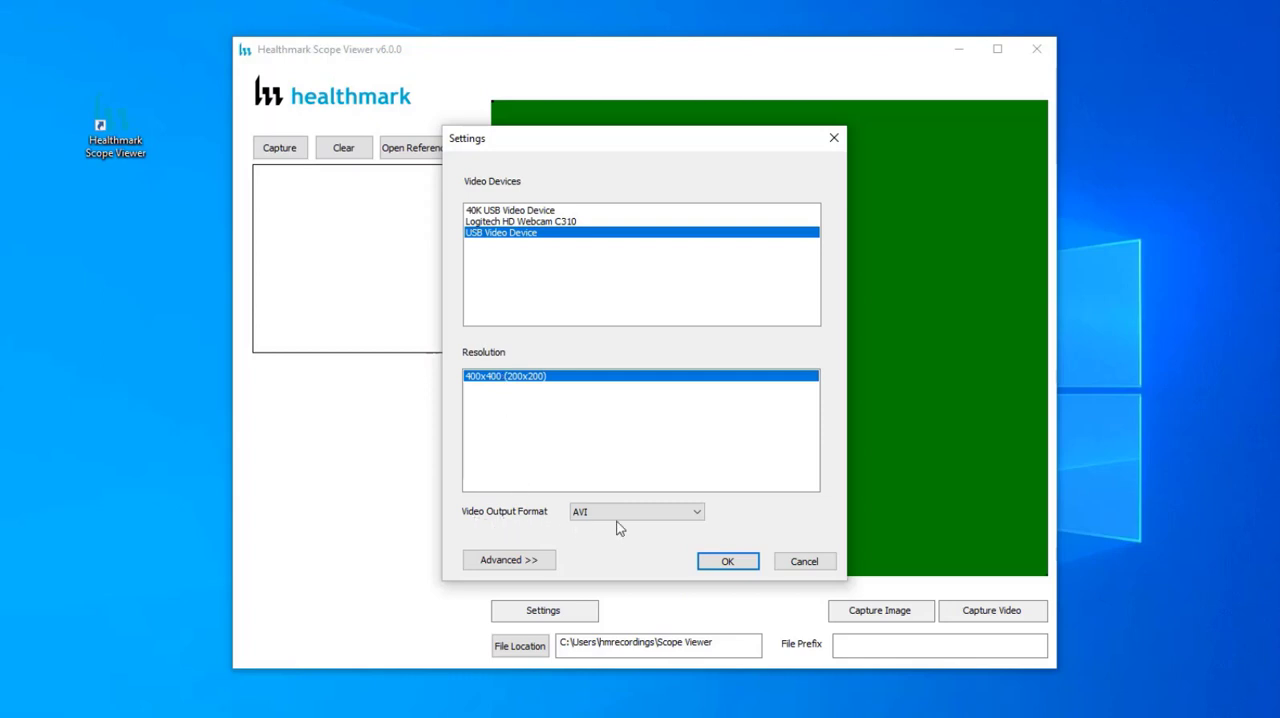
pyautogui.click(697, 511)
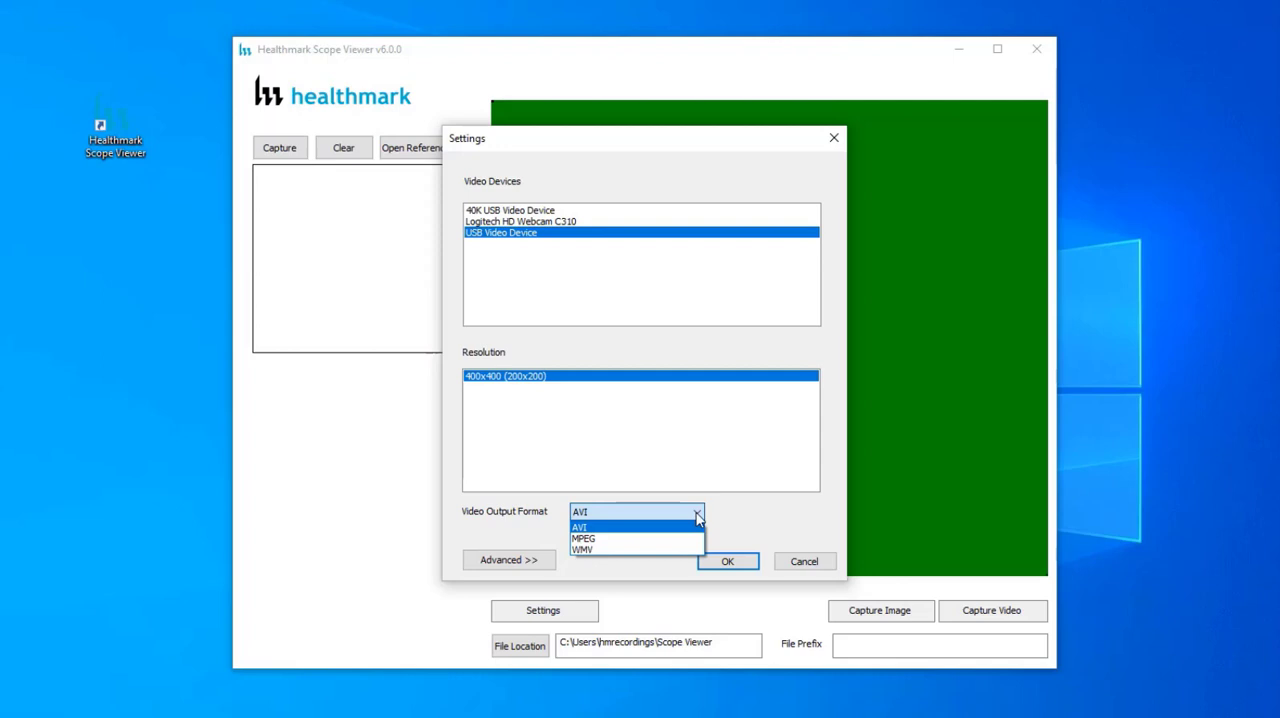
pyautogui.click(580, 527)
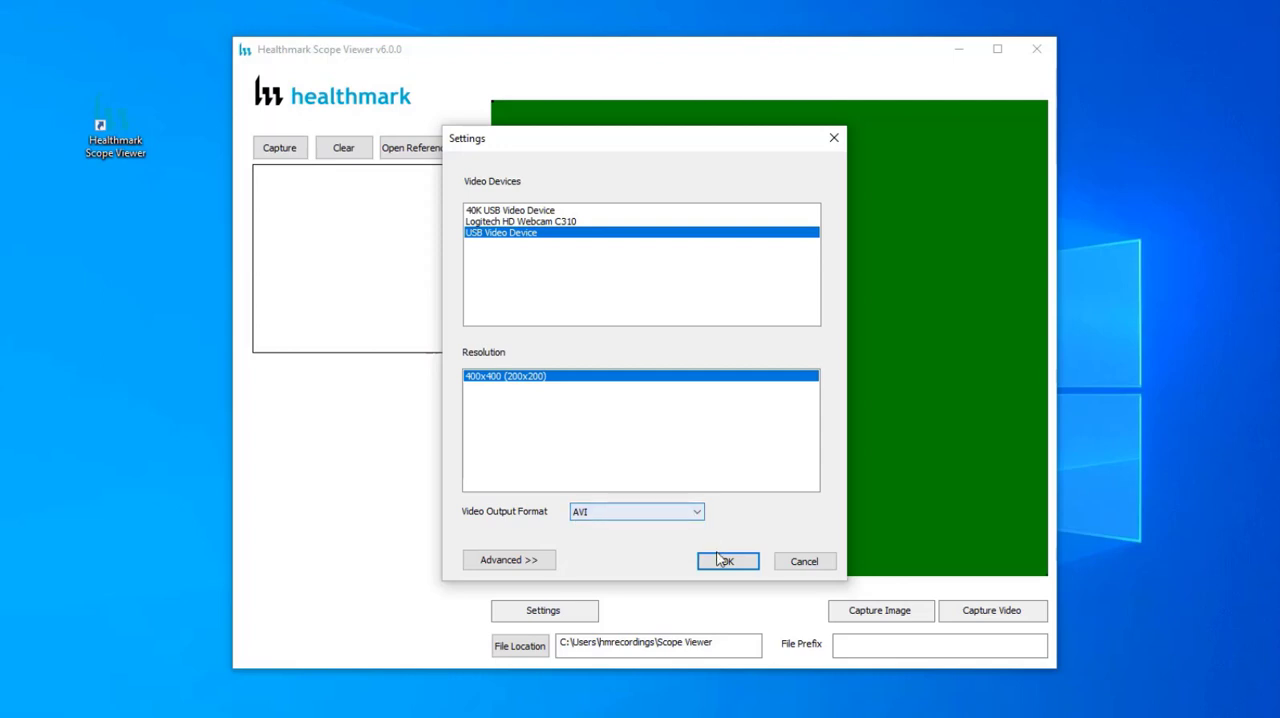
pyautogui.click(727, 560)
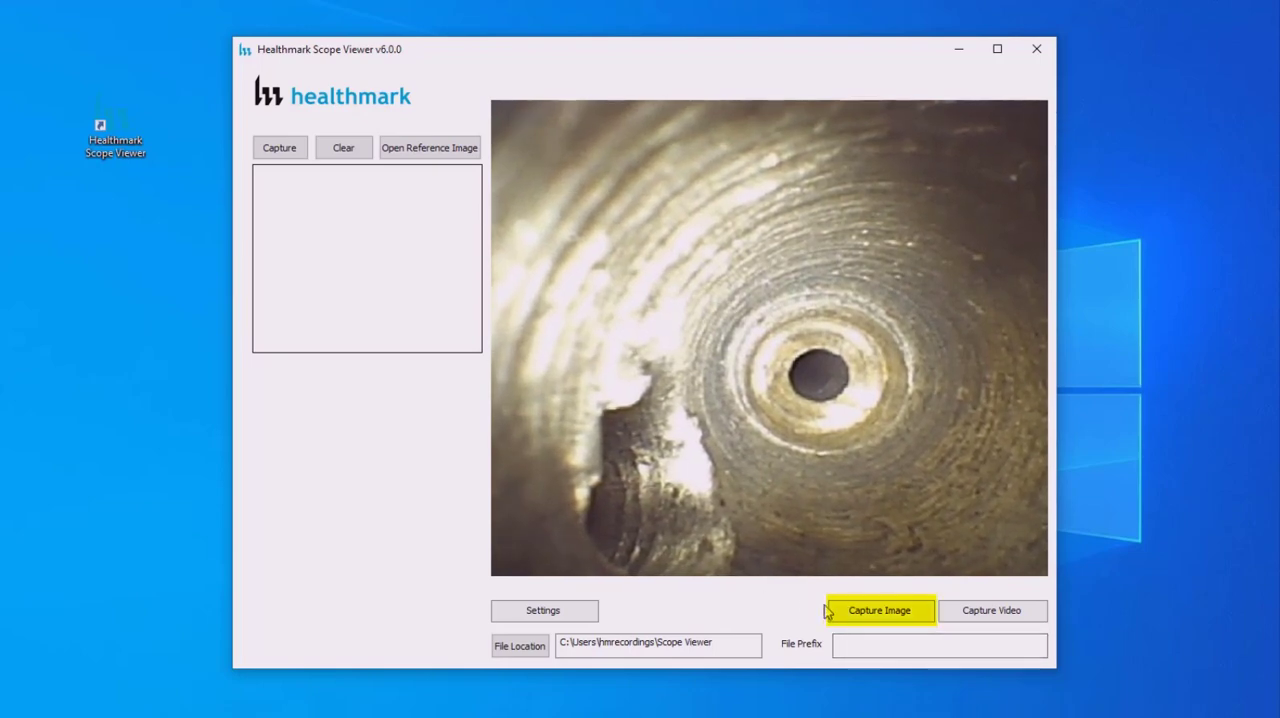
# - Capture two still images, keep saving to Desktop\Scope Viewer, and start recording video
pyautogui.click(879, 610)
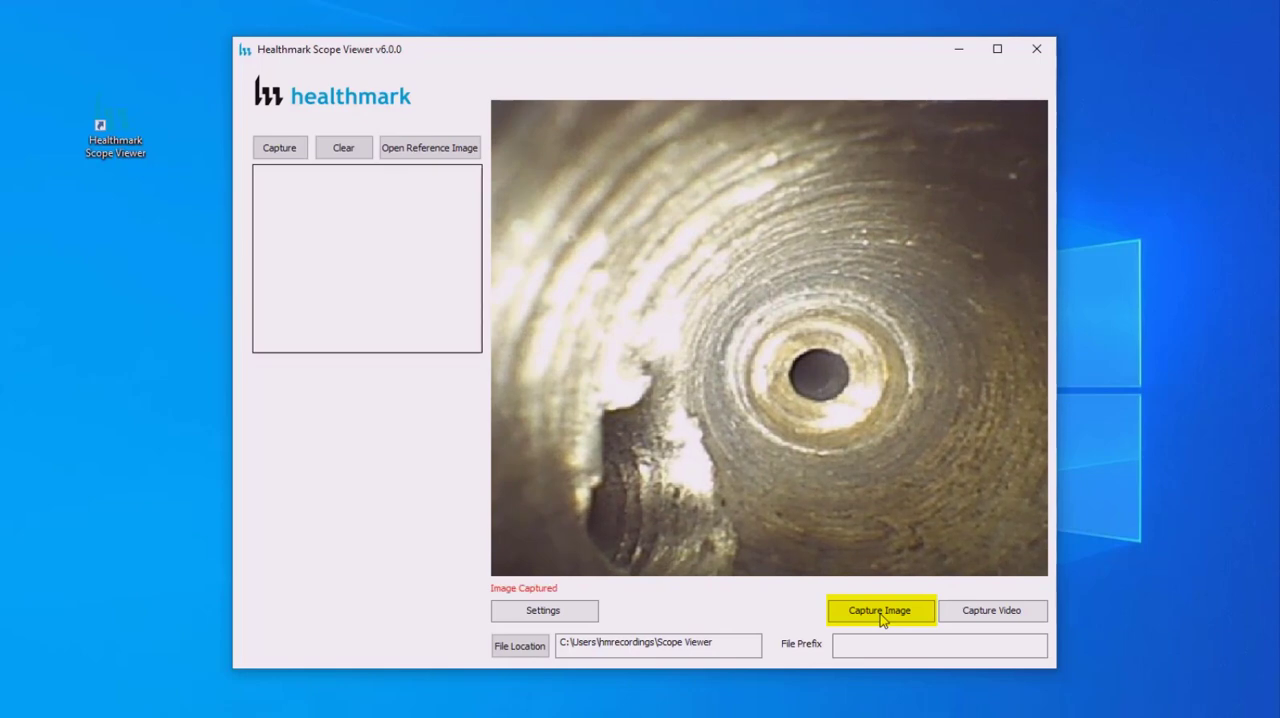
pyautogui.click(879, 610)
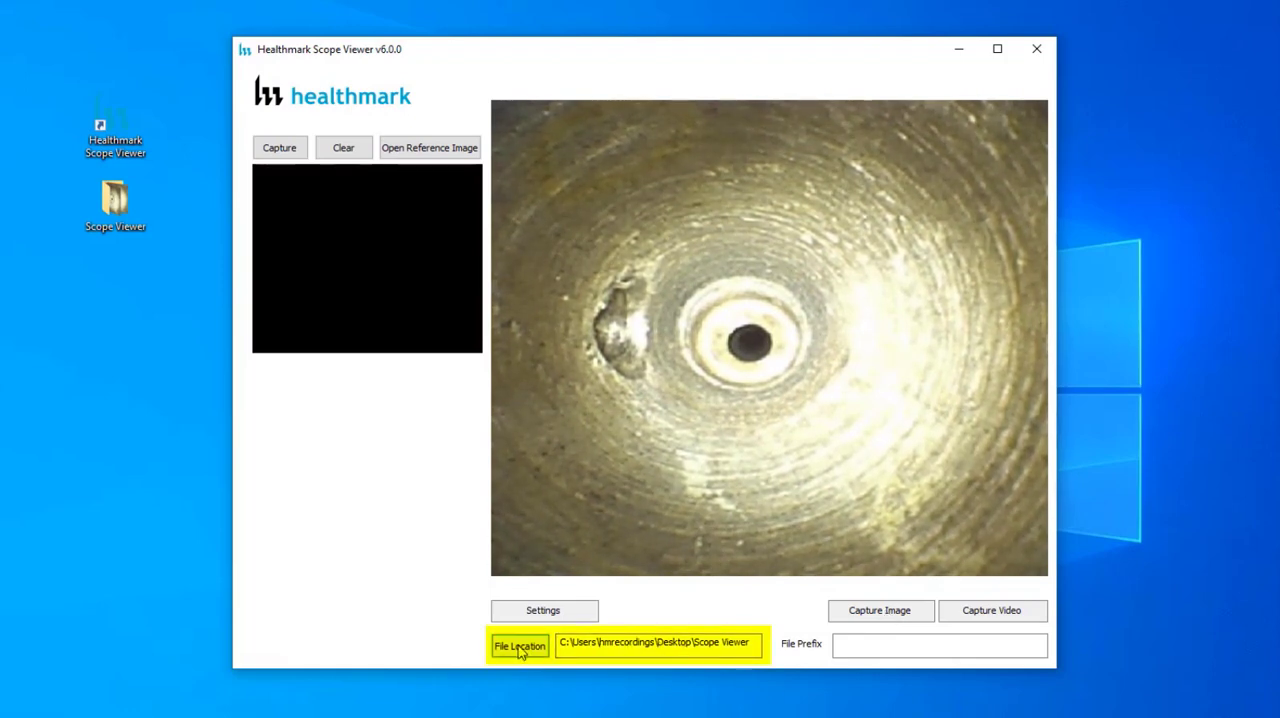
pyautogui.click(519, 645)
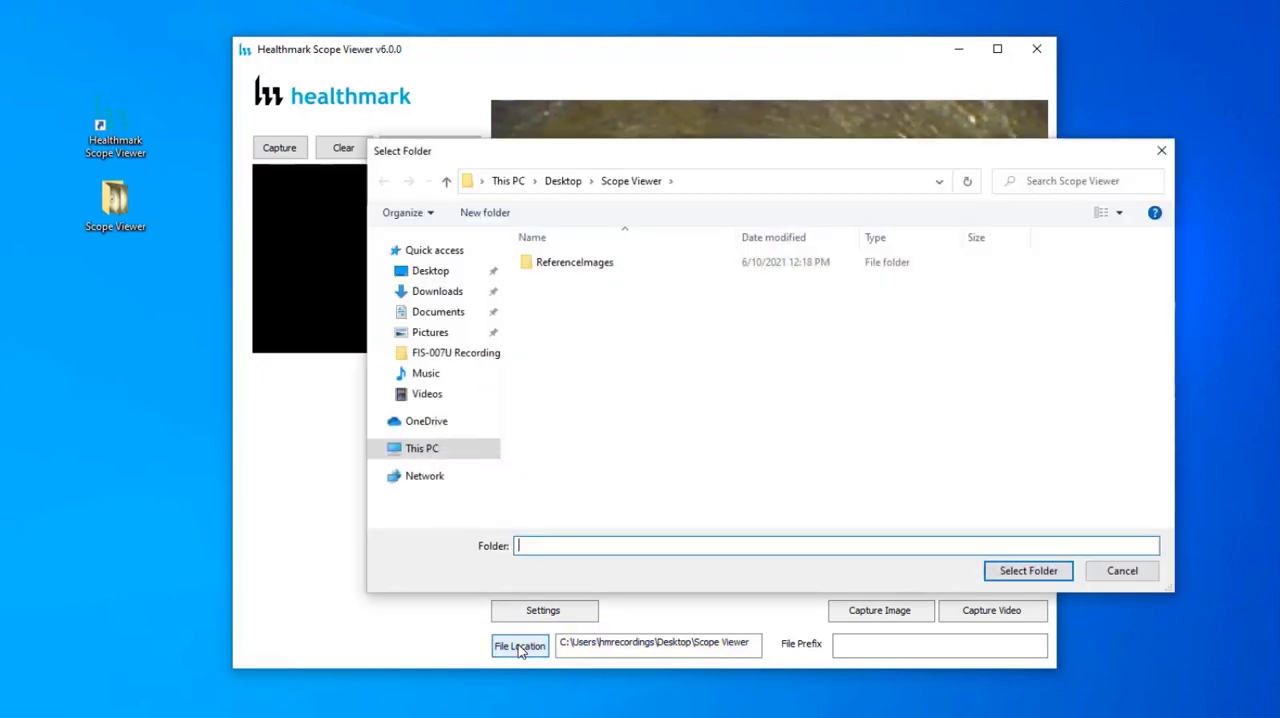
pyautogui.moveTo(792, 631)
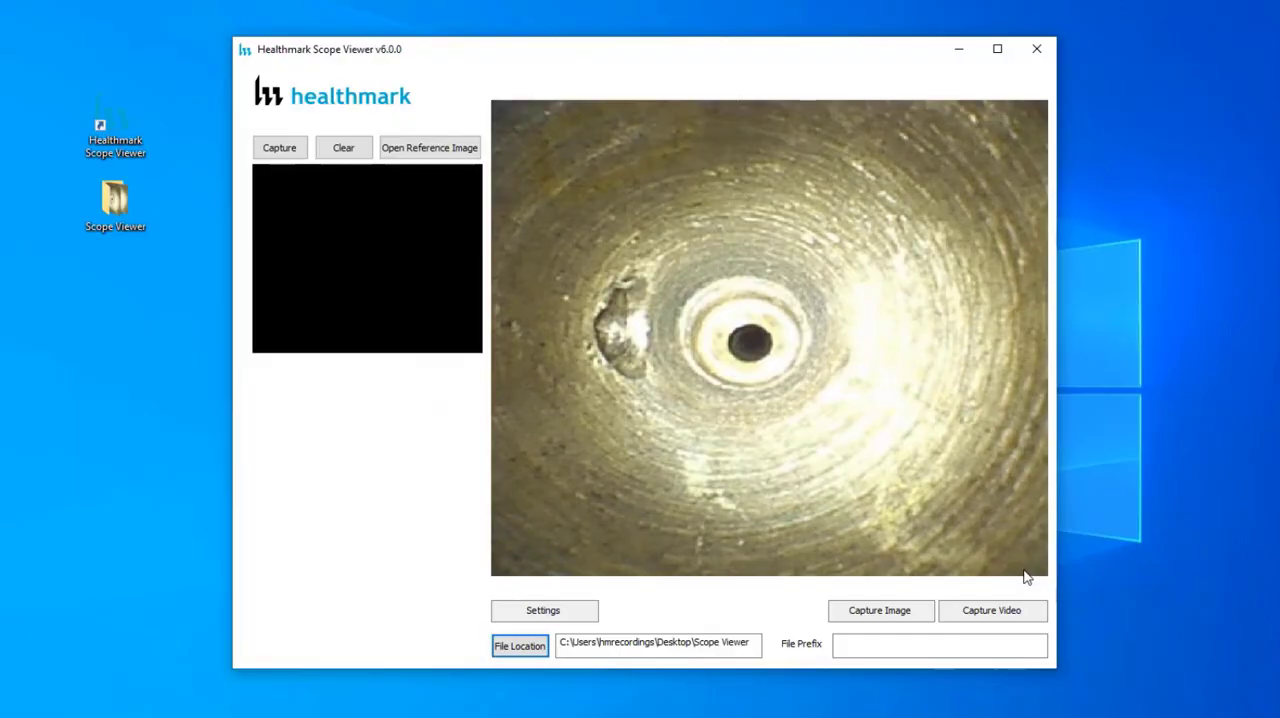
pyautogui.click(991, 610)
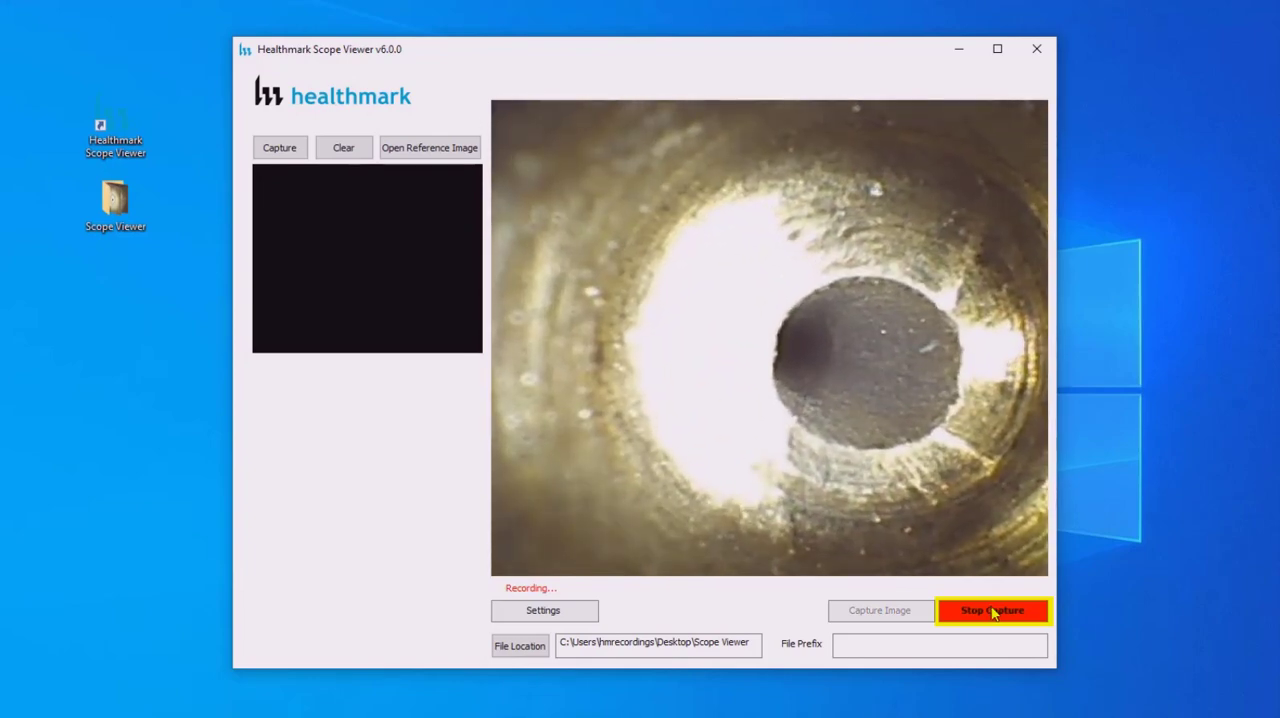
# - Stop the video recording of the scope interior
pyautogui.click(992, 610)
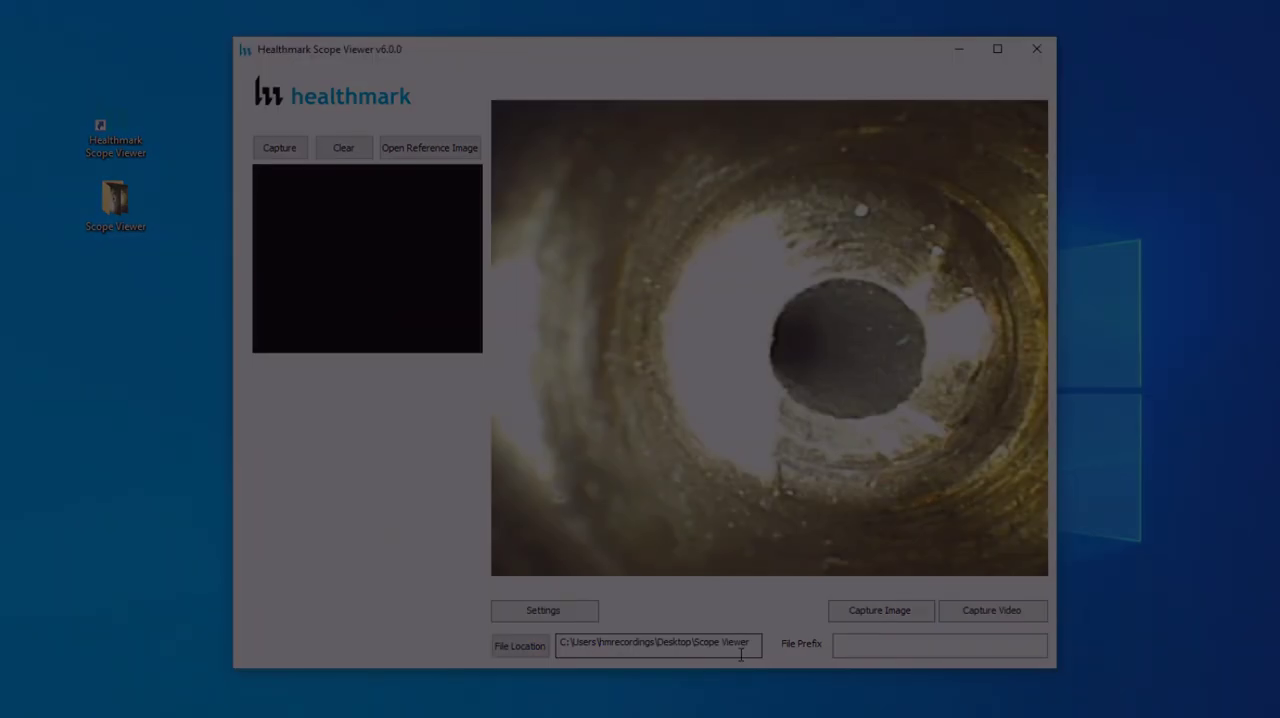
pyautogui.click(280, 147)
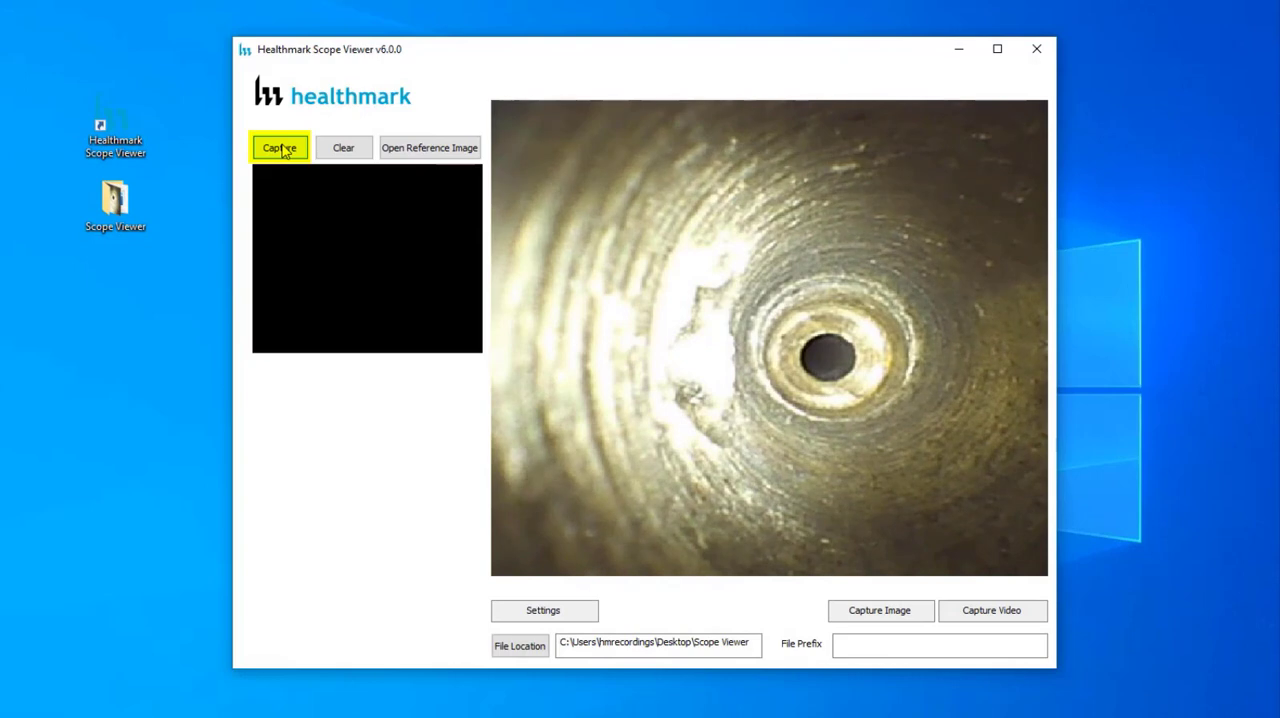
pyautogui.click(279, 147)
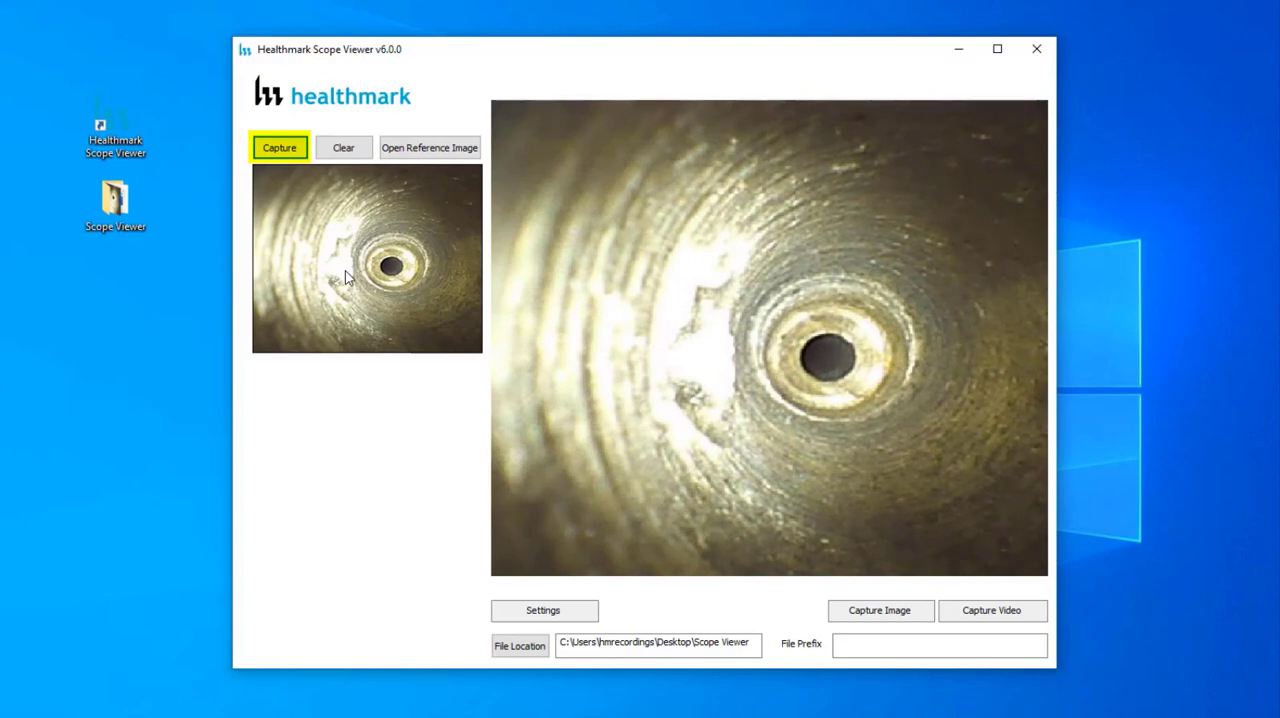
pyautogui.click(519, 645)
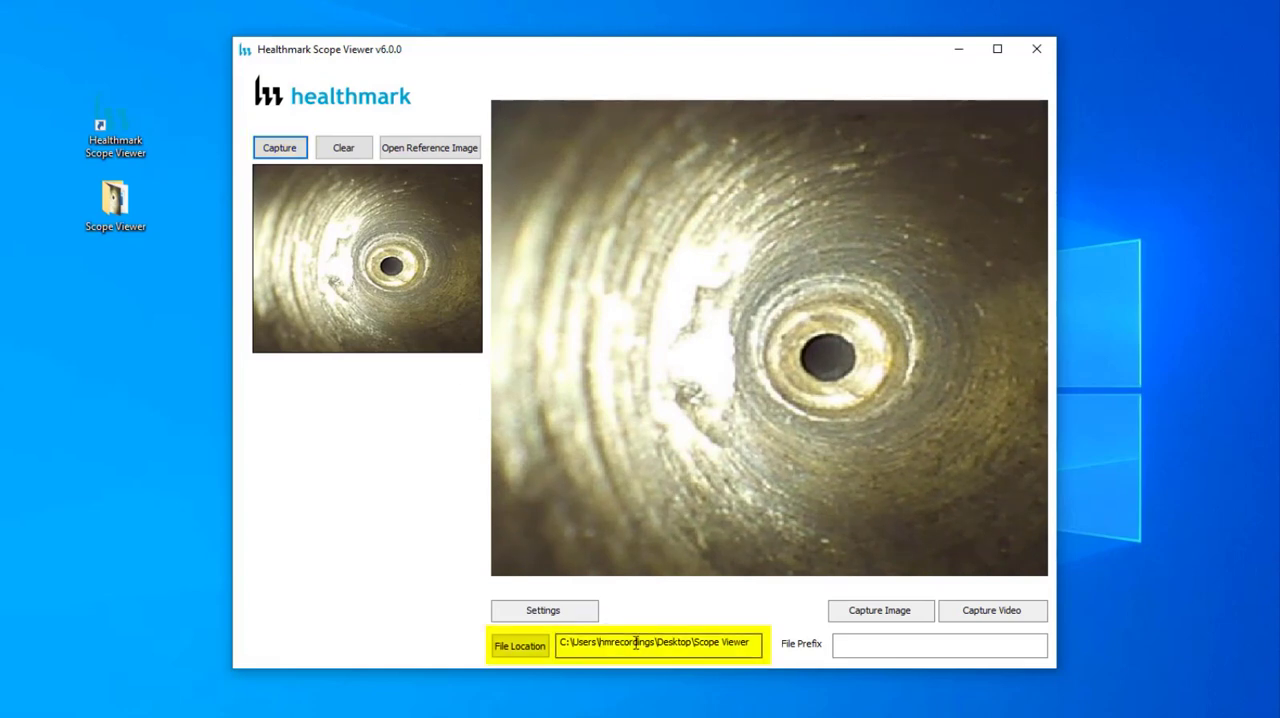
pyautogui.click(343, 147)
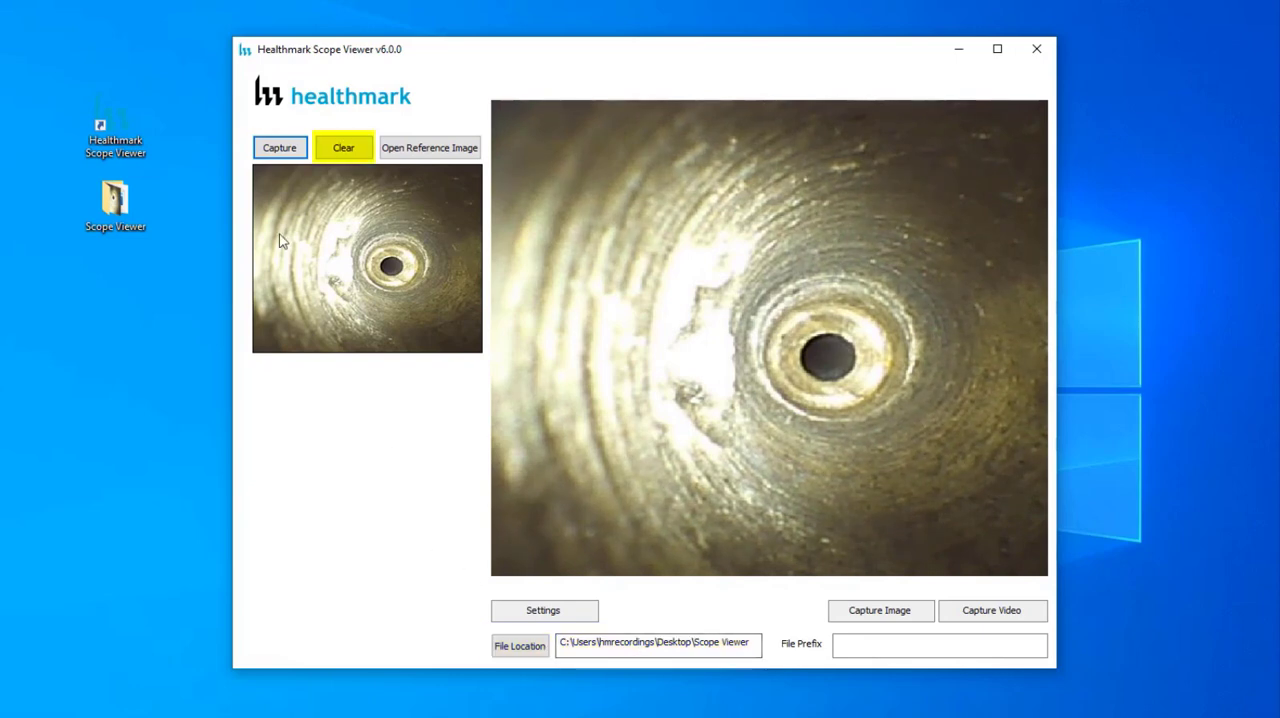
pyautogui.click(343, 147)
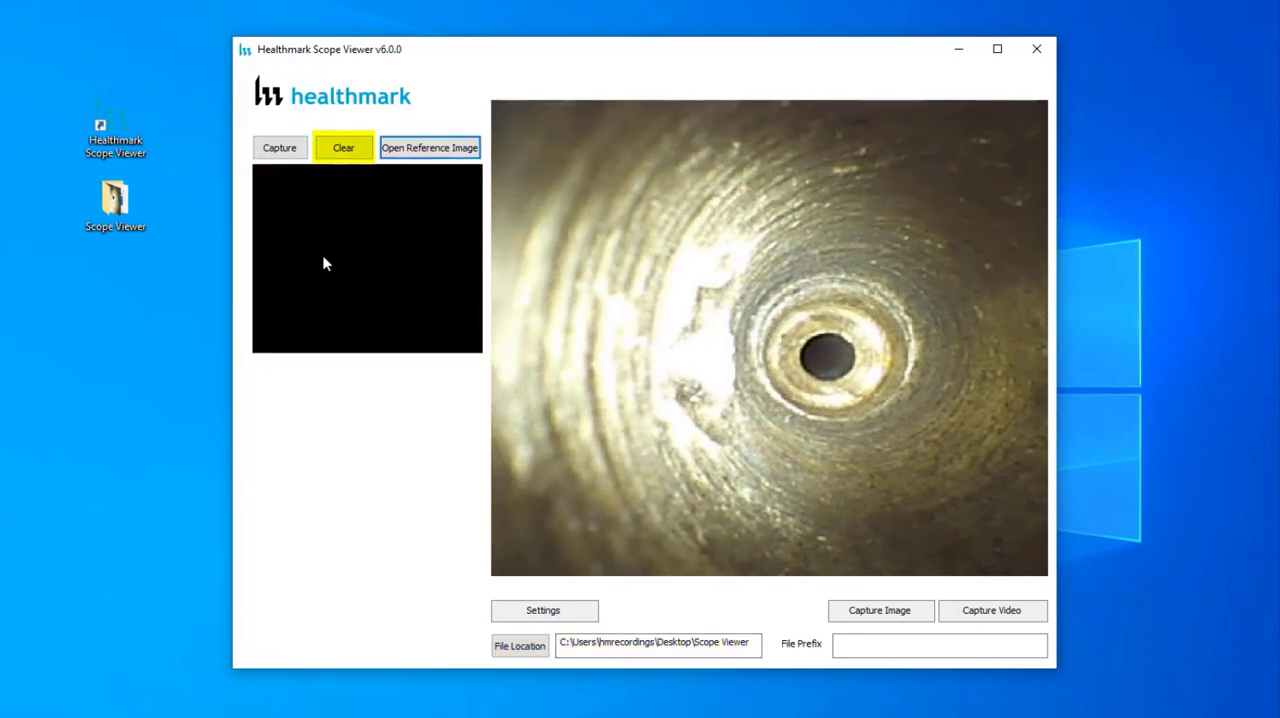
pyautogui.moveTo(430, 147)
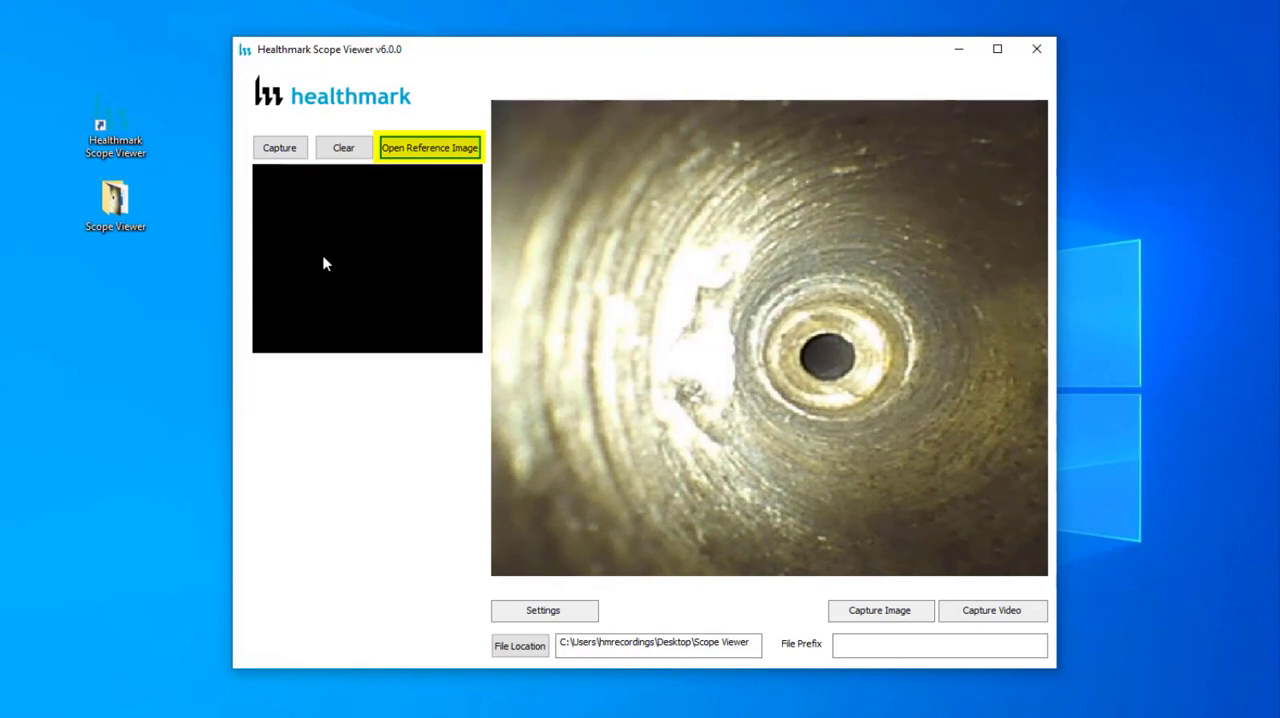
pyautogui.click(430, 147)
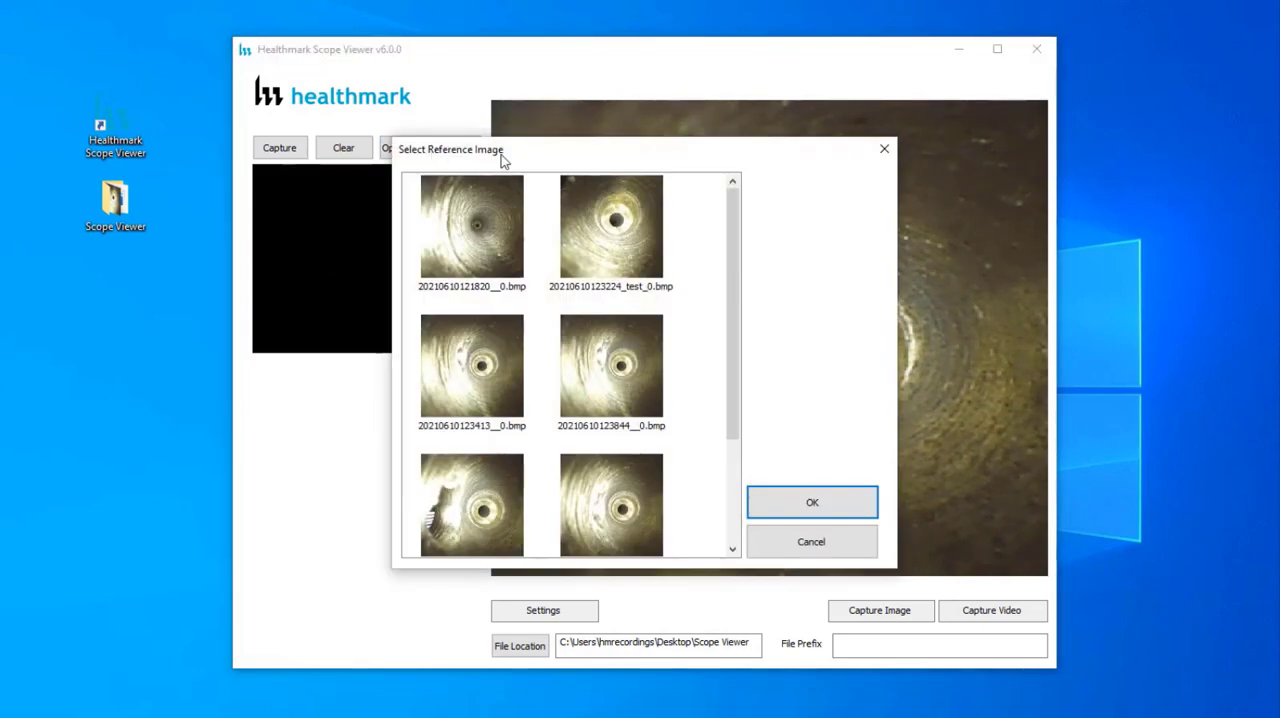
pyautogui.click(610, 225)
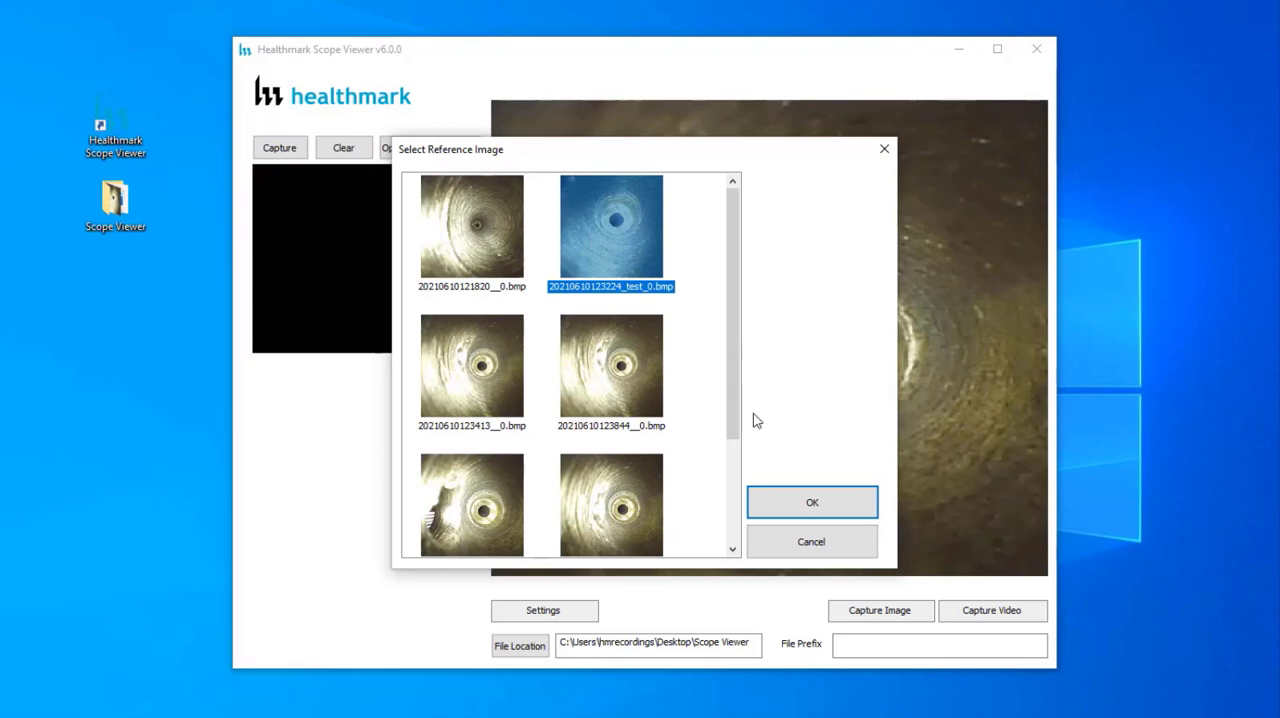
pyautogui.click(811, 502)
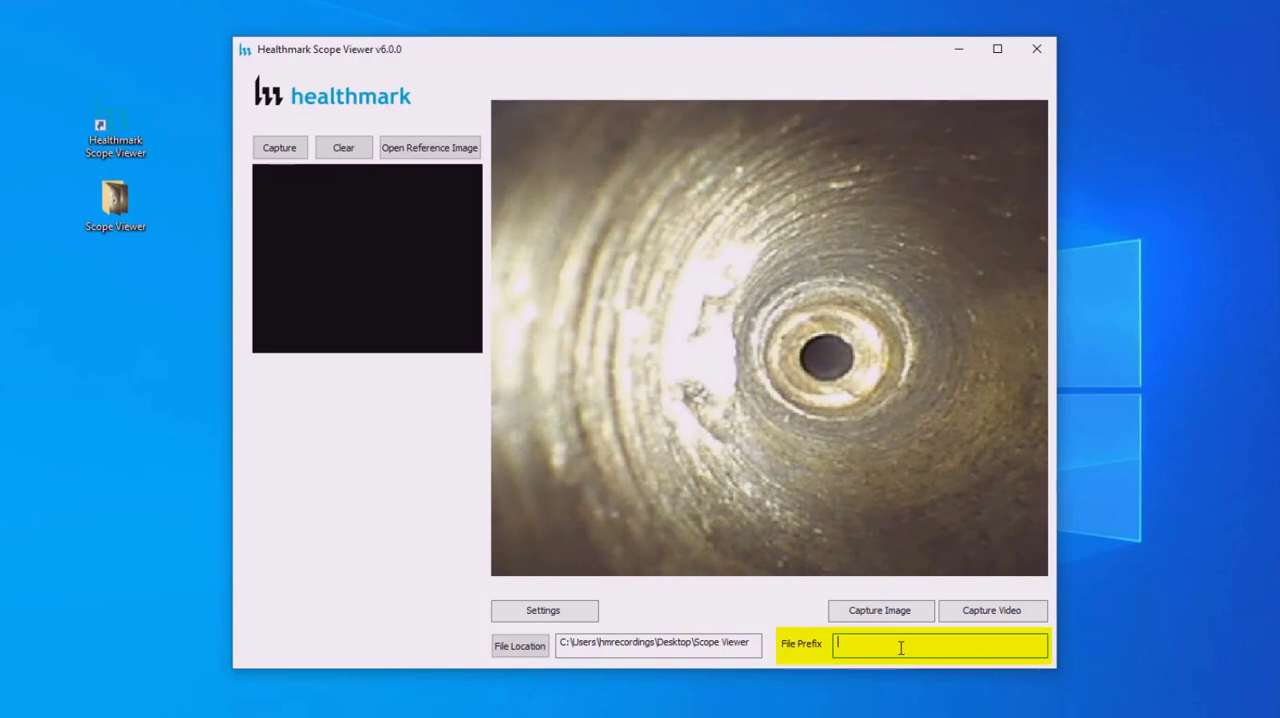
# - Enter 'Suction1' as the file prefix for saved captures
pyautogui.write('Suction')
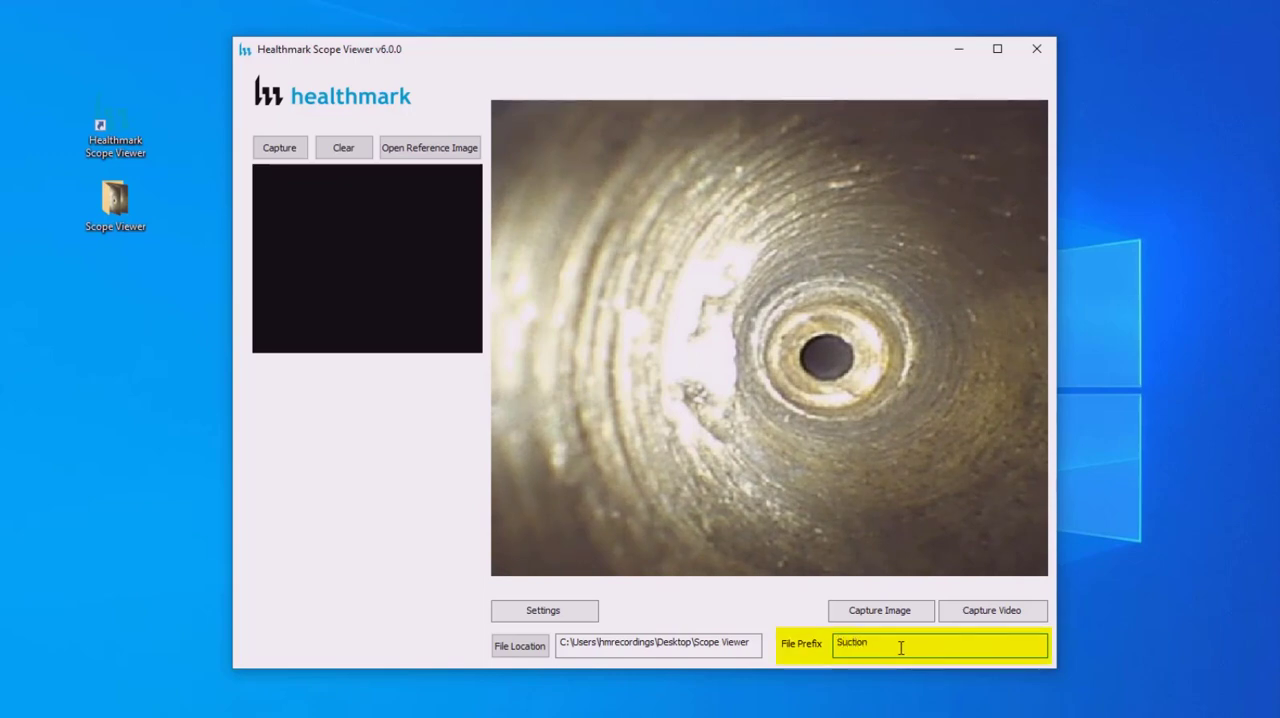
pyautogui.write('1')
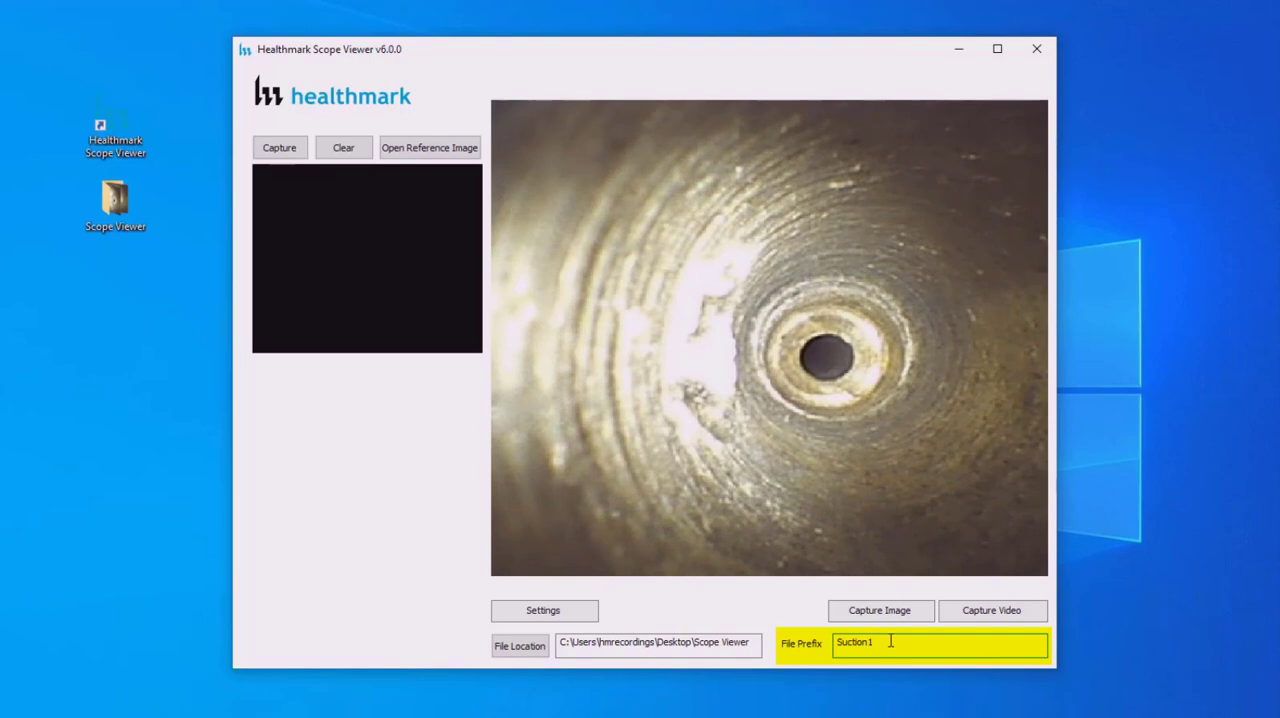